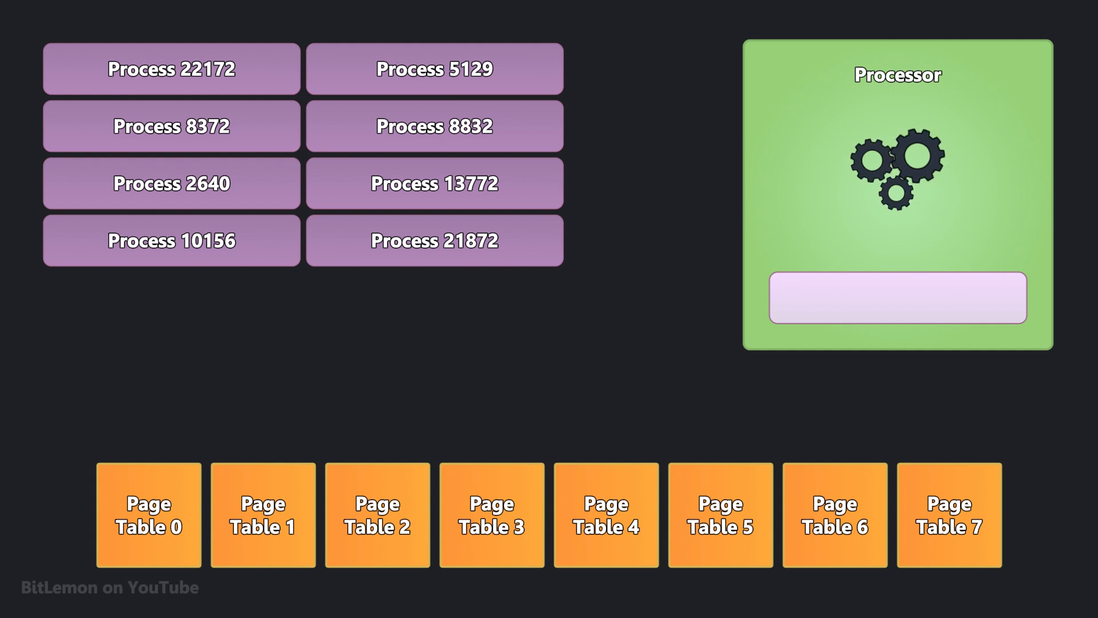
{"action": "left_click", "coordinate": [170, 126]}
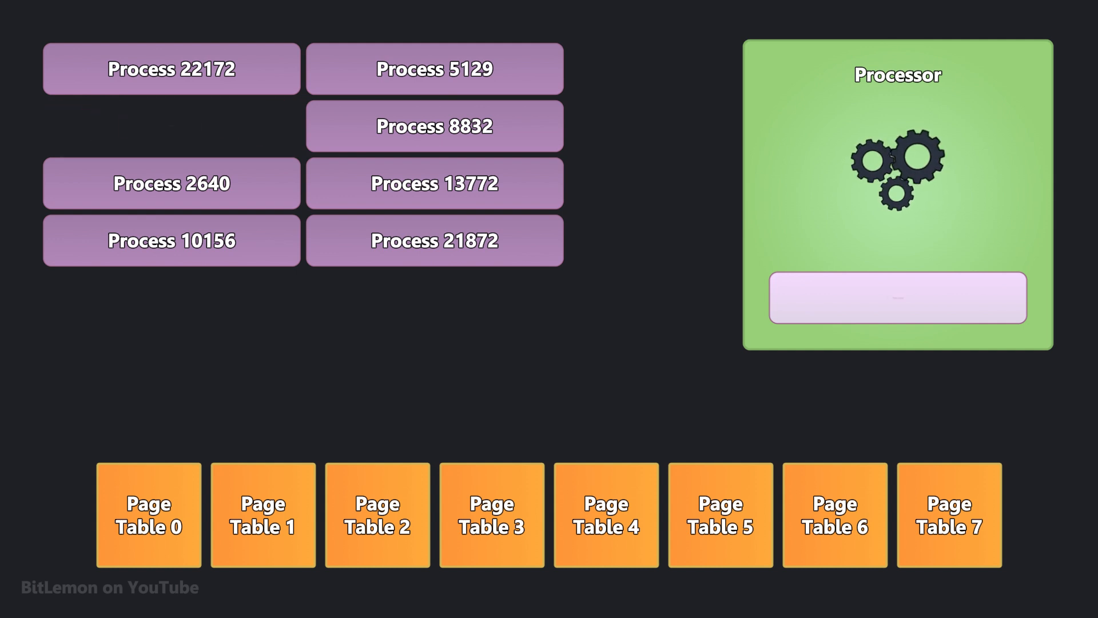
{"action": "left_click", "coordinate": [377, 515]}
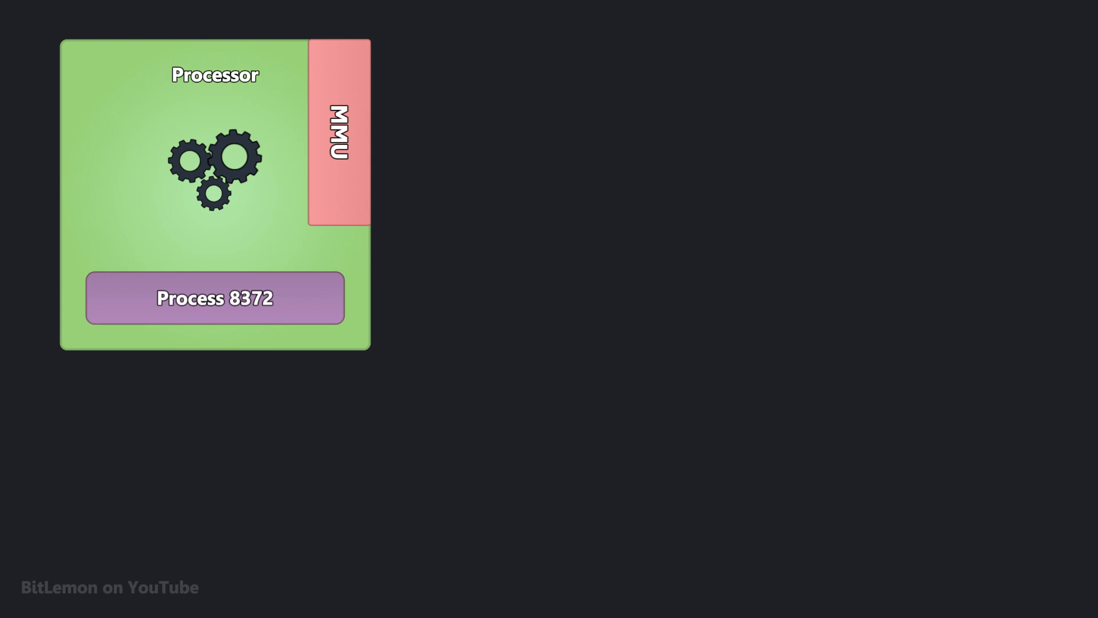
{"action": "left_click_drag", "start_coordinate": [339, 132], "coordinate": [548, 308]}
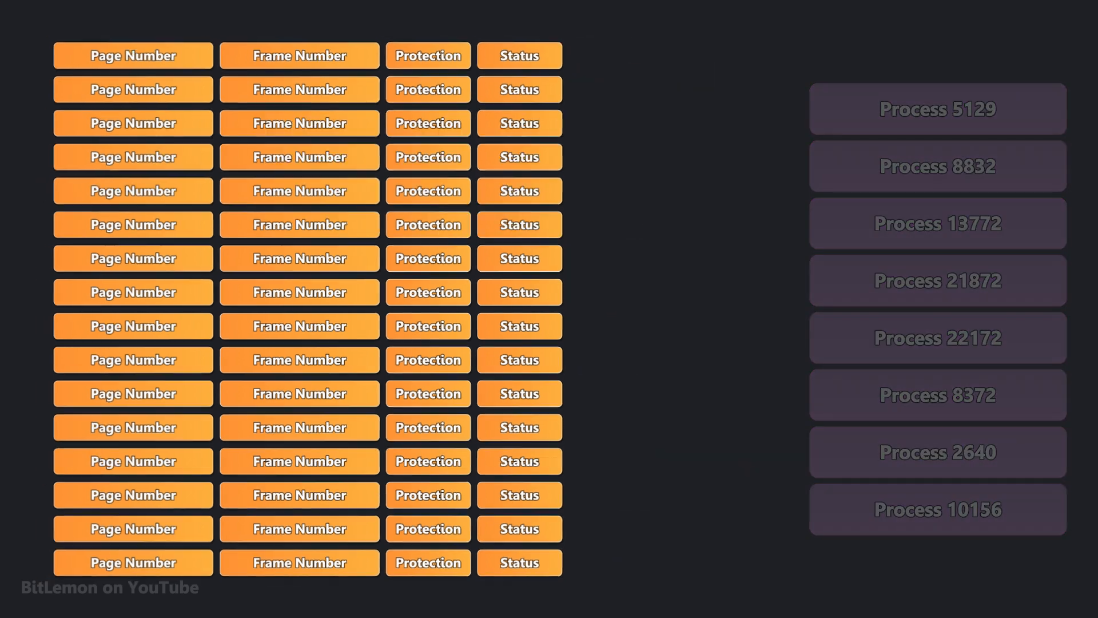
{"action": "left_click", "coordinate": [937, 282]}
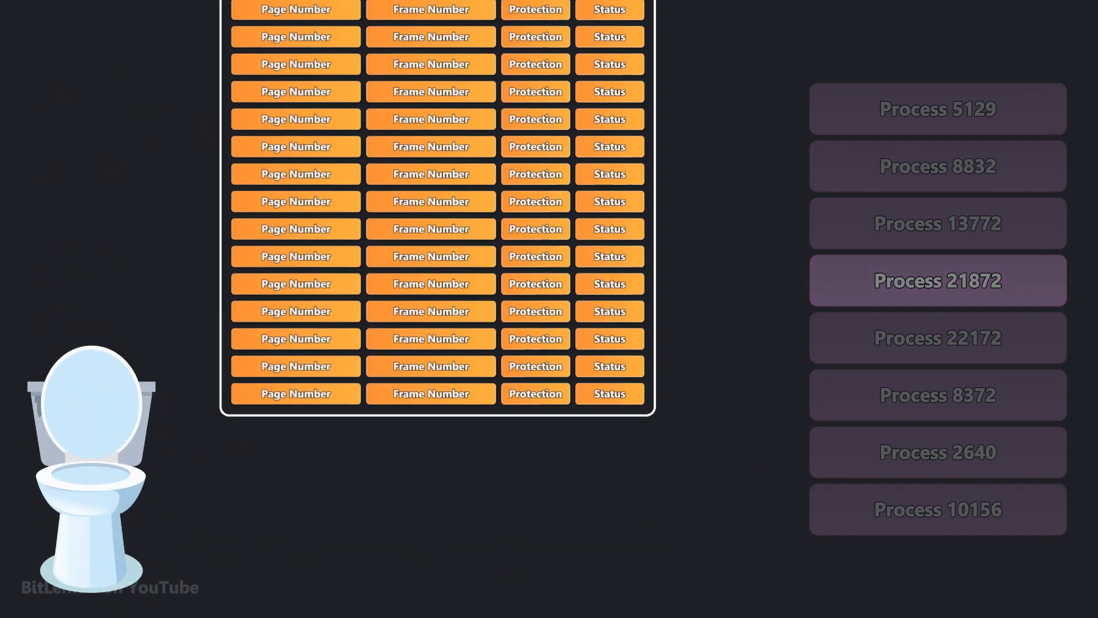
{"action": "left_click", "coordinate": [937, 452]}
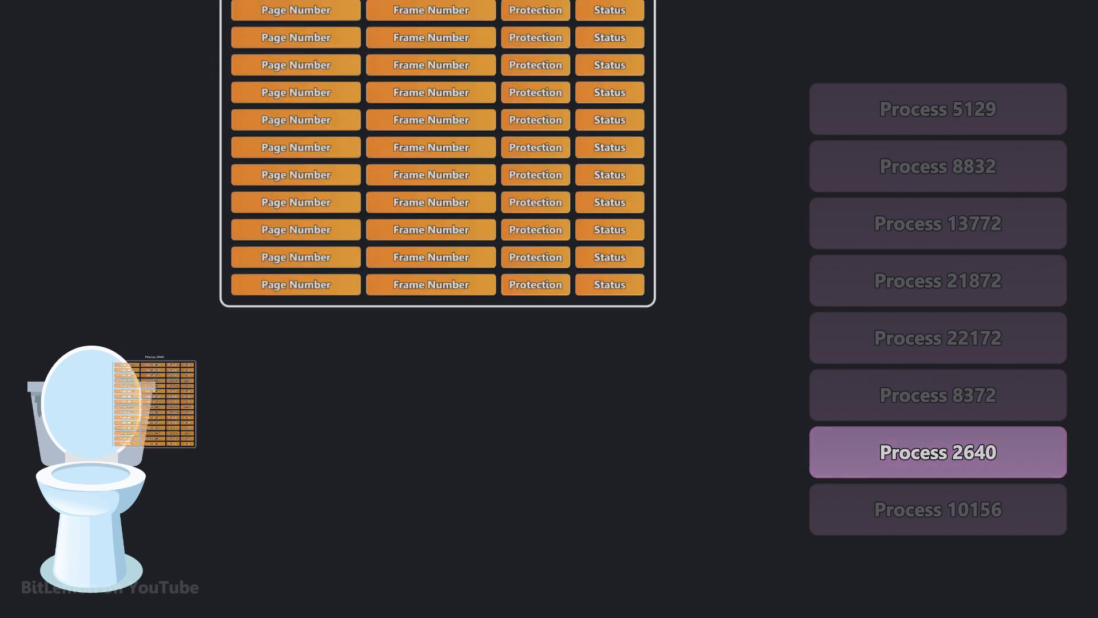
{"action": "left_click", "coordinate": [937, 108]}
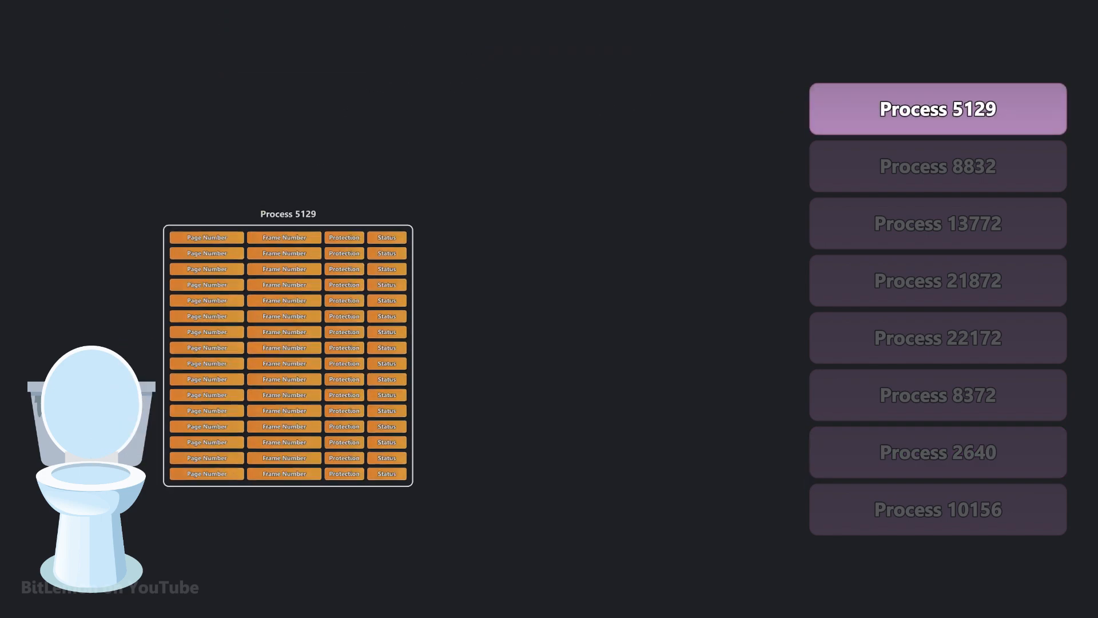
{"action": "left_click", "coordinate": [936, 336]}
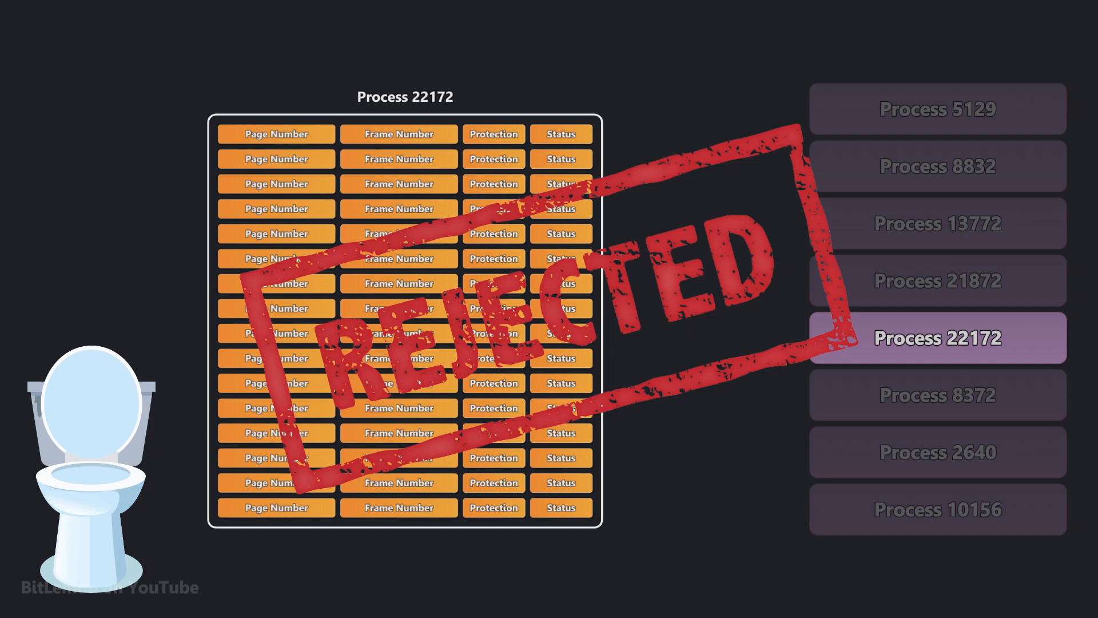